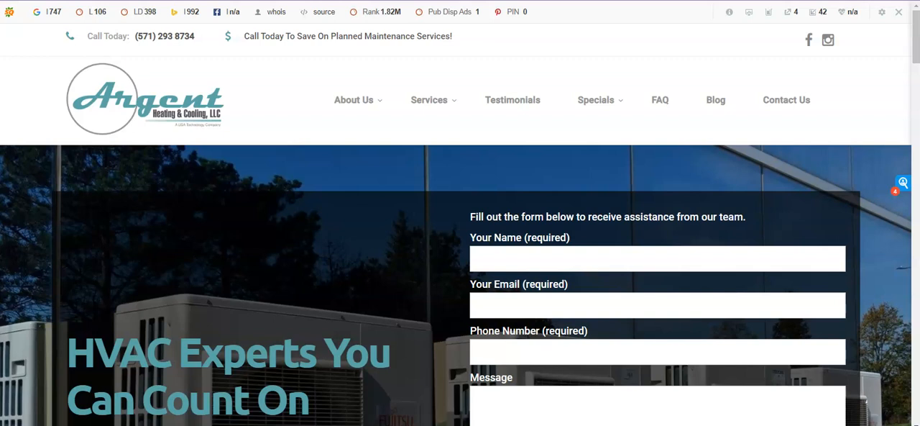
mouse_move(300, 97)
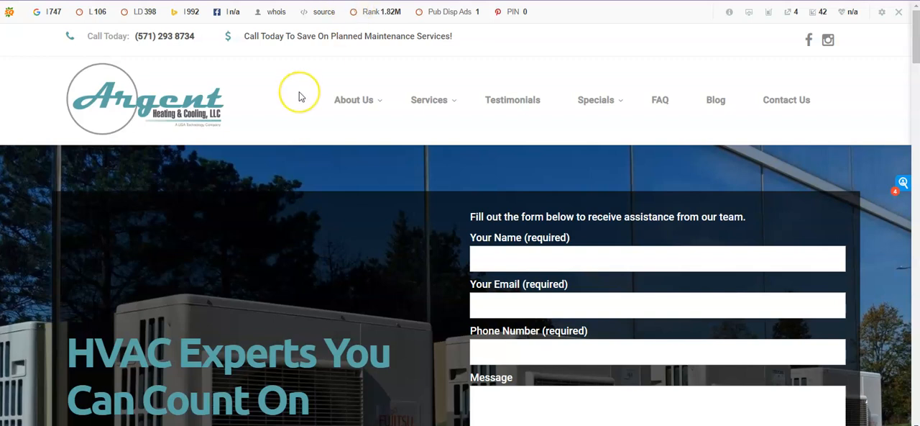
Scroll through the 'heating and cooling fairfax va' results to review HVAC EXPERTS, Clover Services and Bluestar Air.
scroll("down", 3)
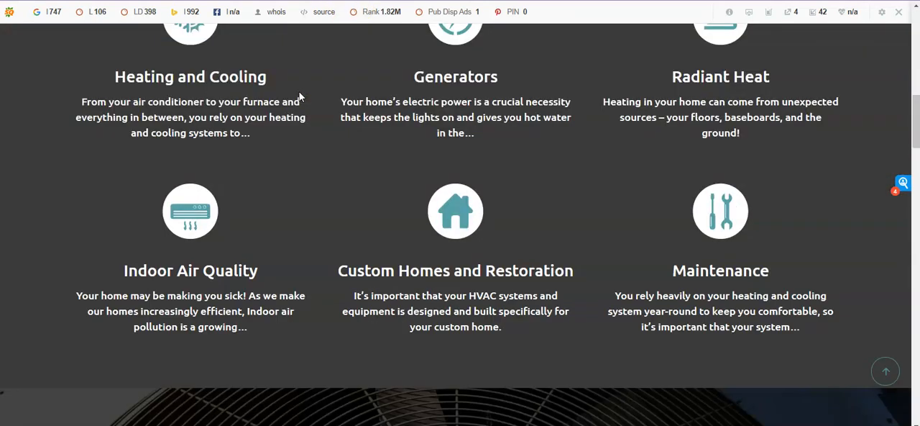
scroll("down", 3)
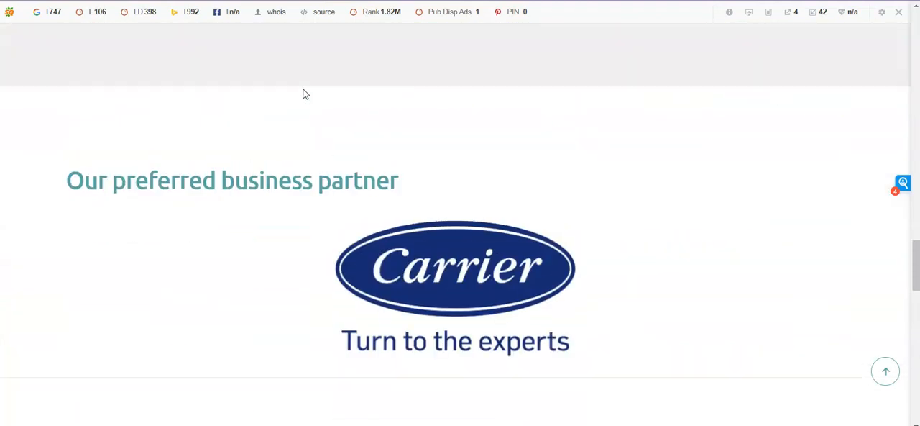
scroll("down", 3)
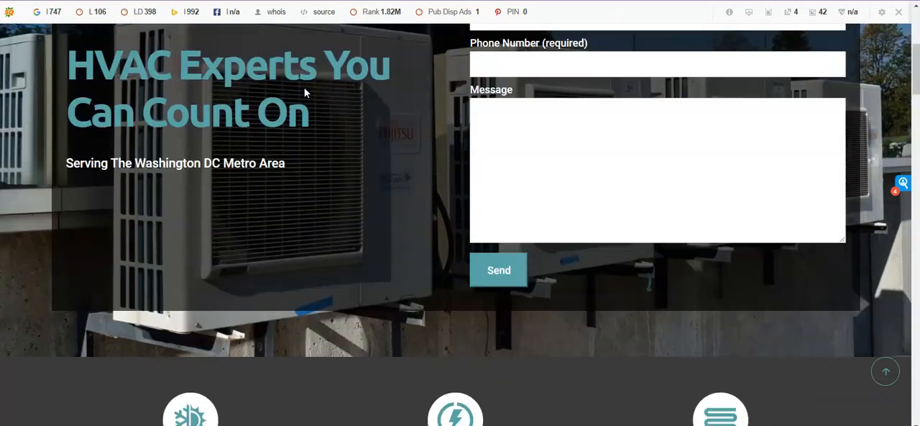
scroll("up", 3)
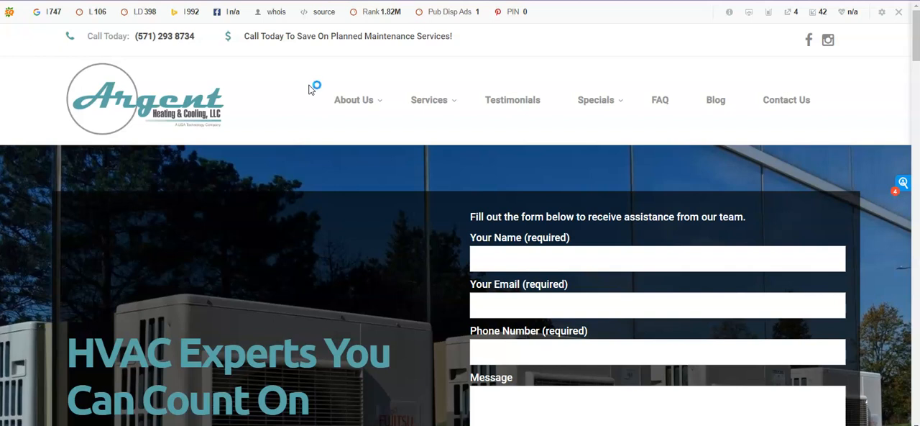
mouse_move(311, 89)
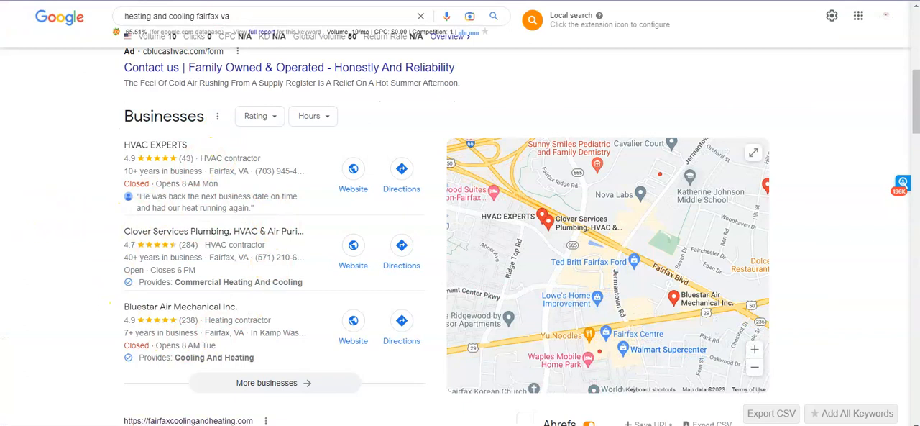
mouse_move(6, 206)
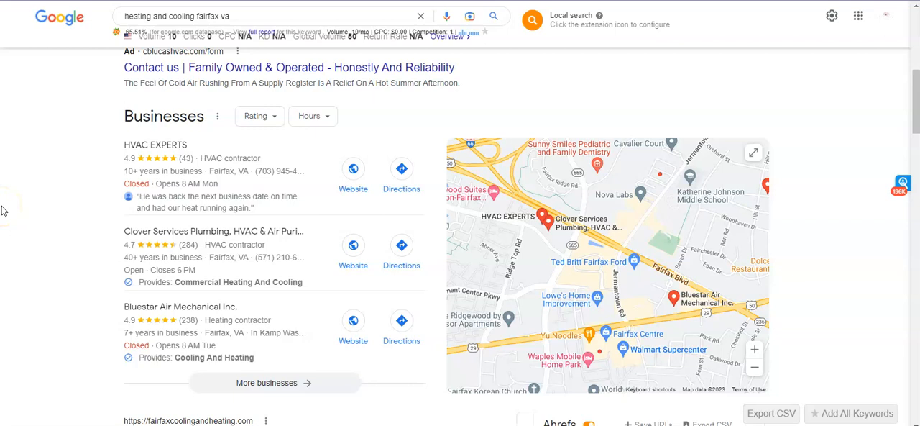
mouse_move(155, 144)
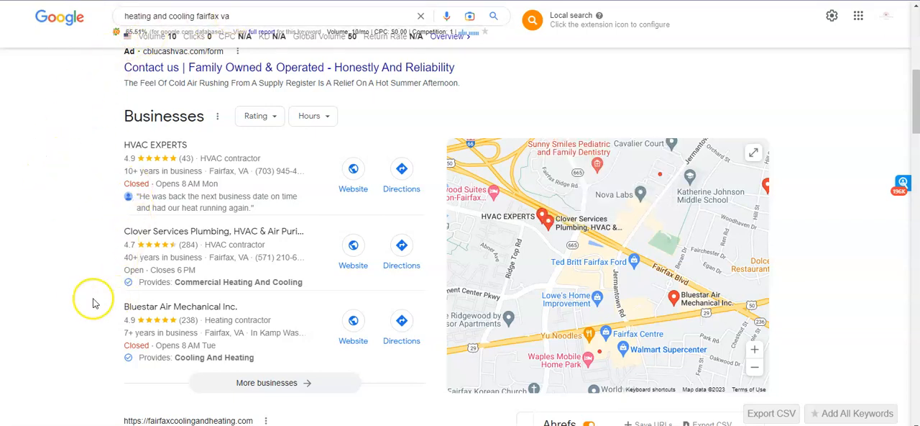
mouse_move(64, 292)
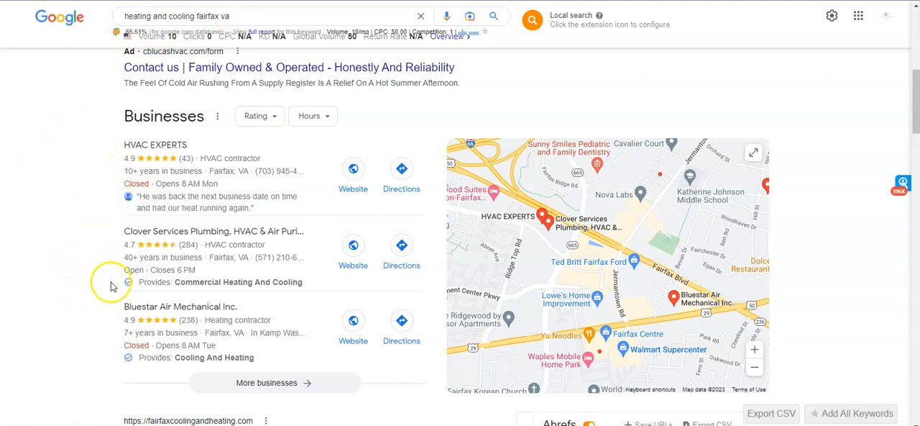
mouse_move(103, 215)
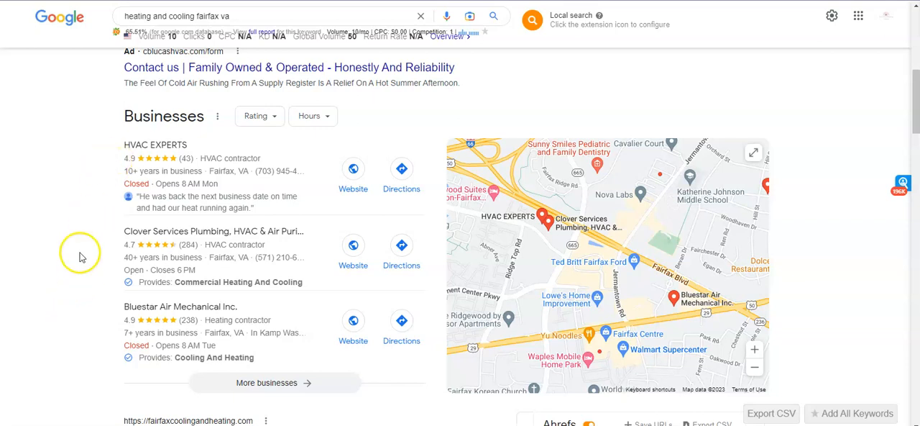
mouse_move(112, 266)
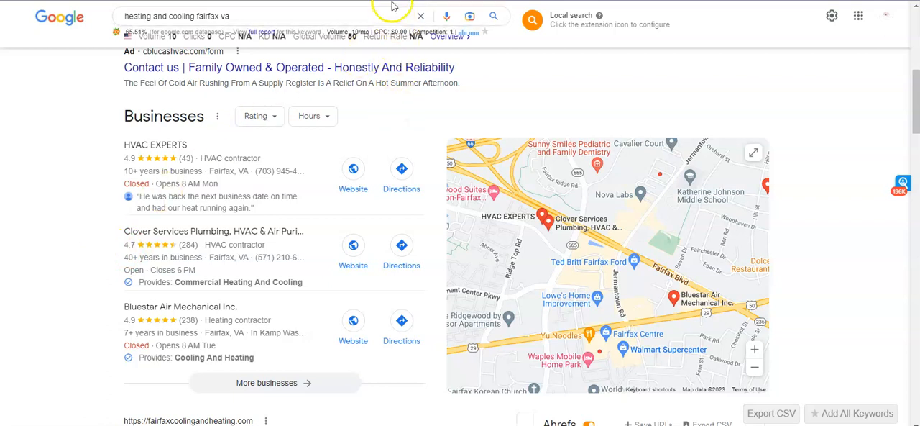
mouse_move(88, 100)
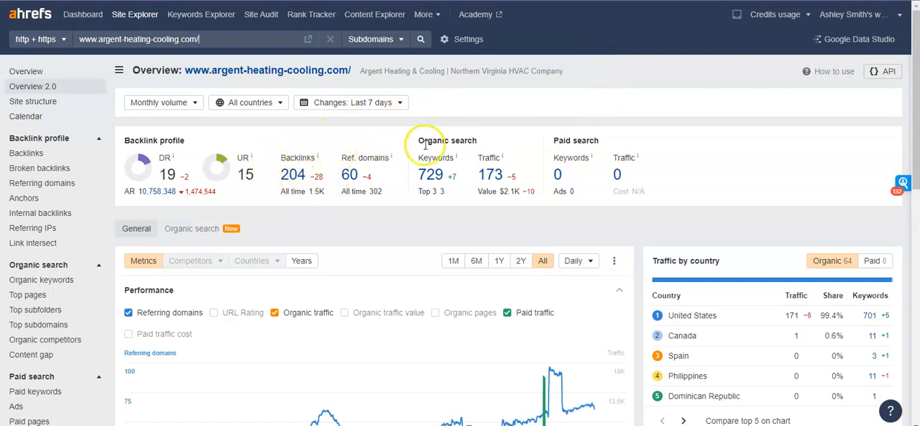
mouse_move(467, 160)
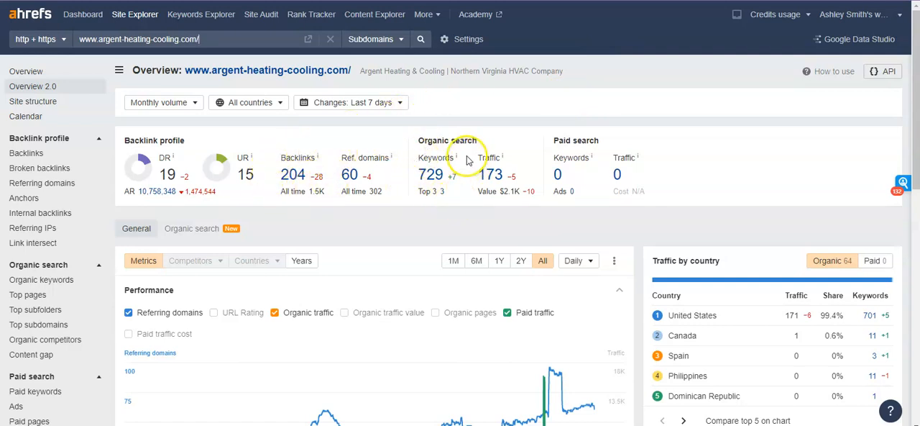
mouse_move(513, 144)
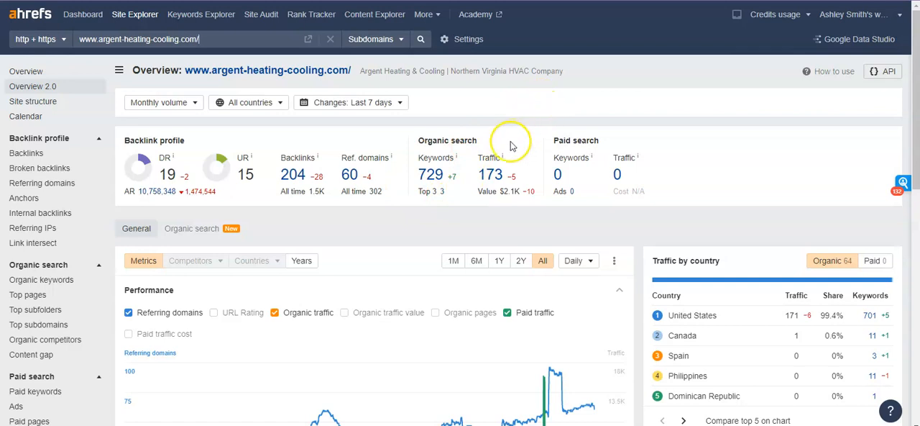
mouse_move(523, 120)
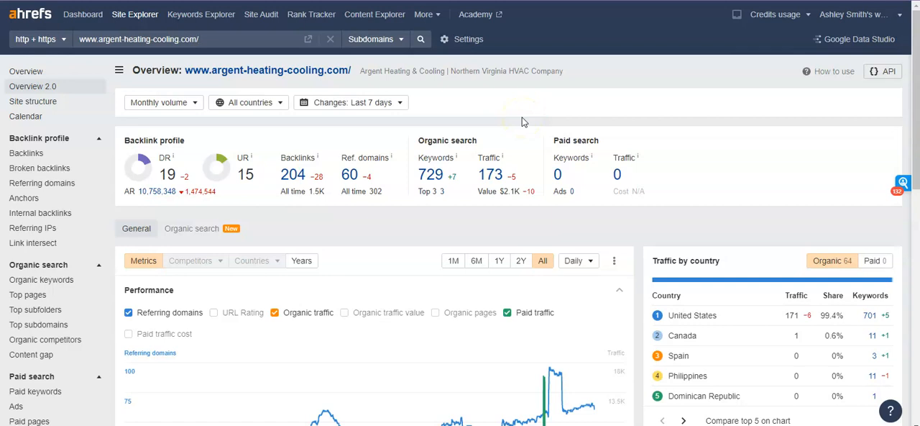
mouse_move(606, 63)
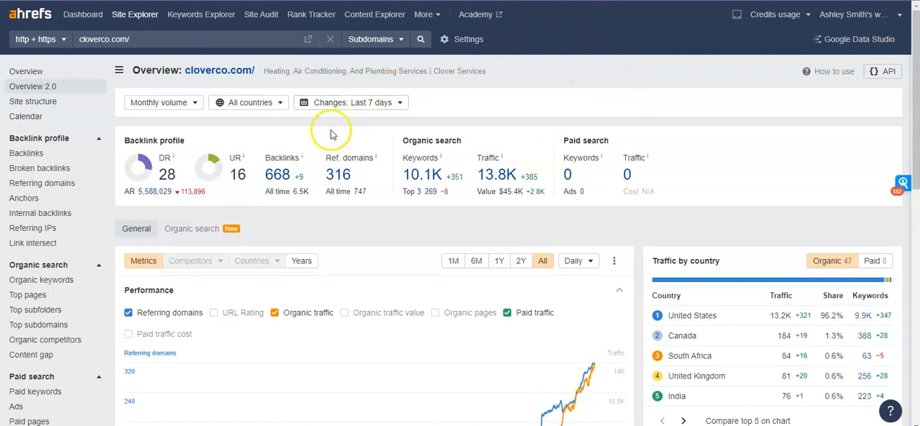
mouse_move(439, 140)
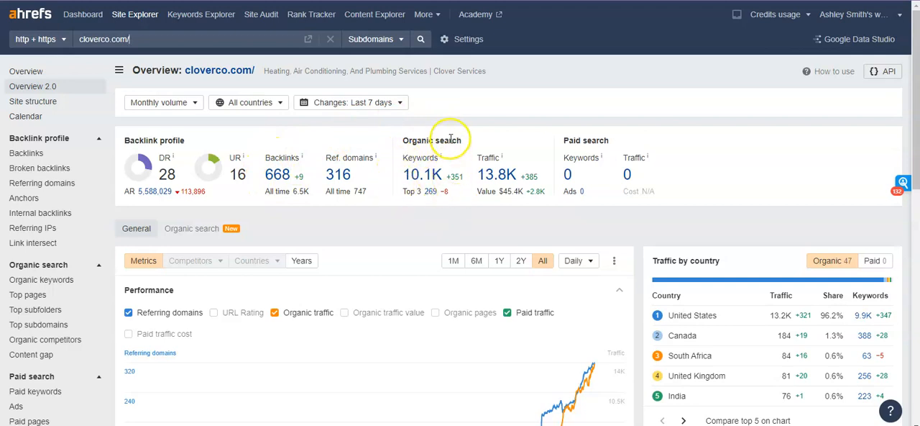
mouse_move(476, 164)
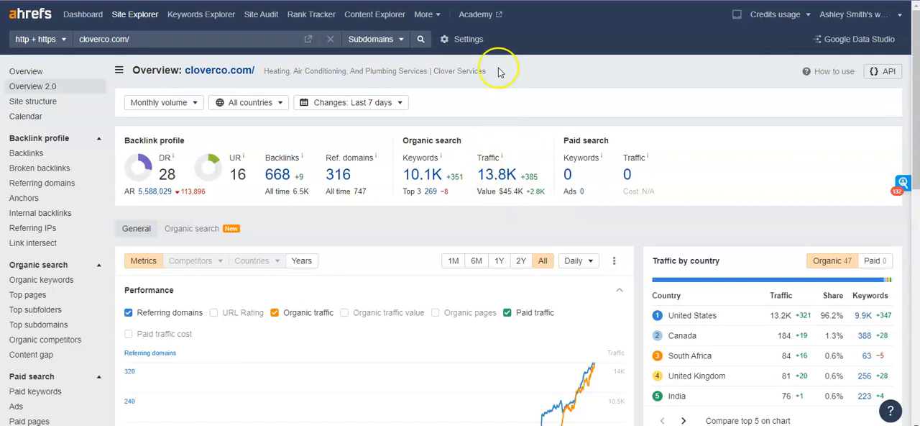
mouse_move(499, 71)
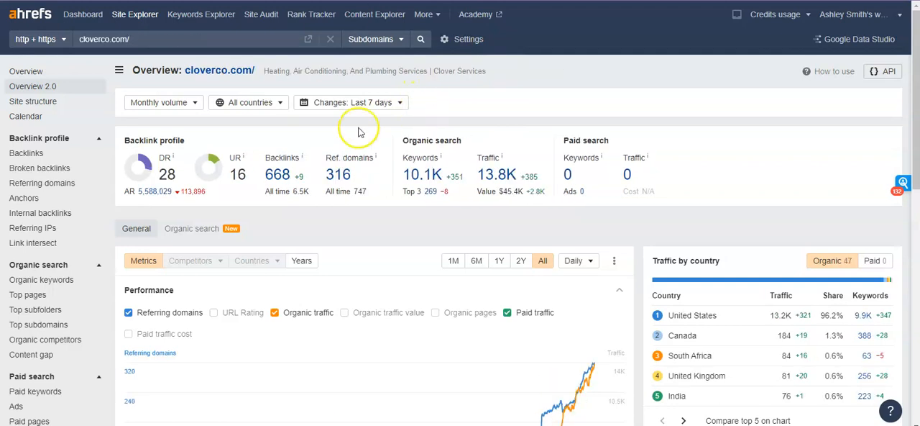
mouse_move(496, 86)
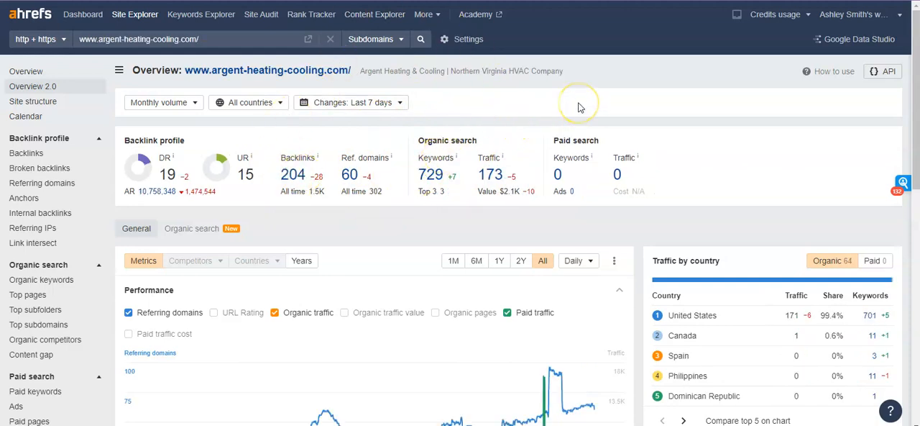
mouse_move(606, 121)
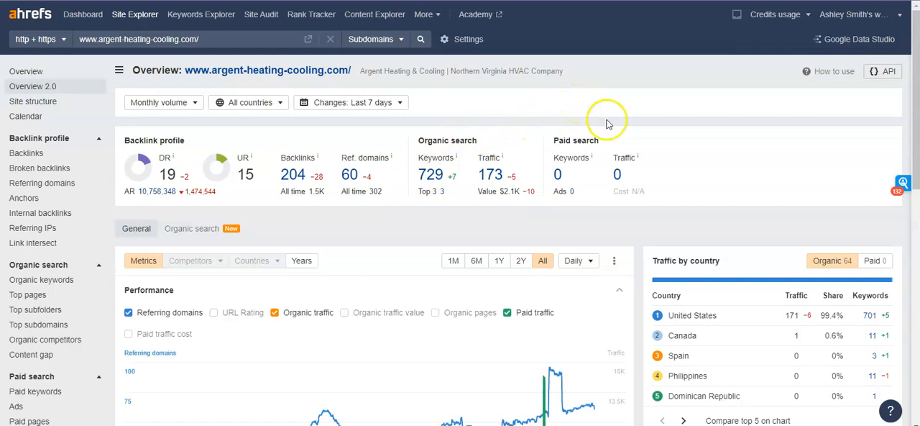
mouse_move(622, 88)
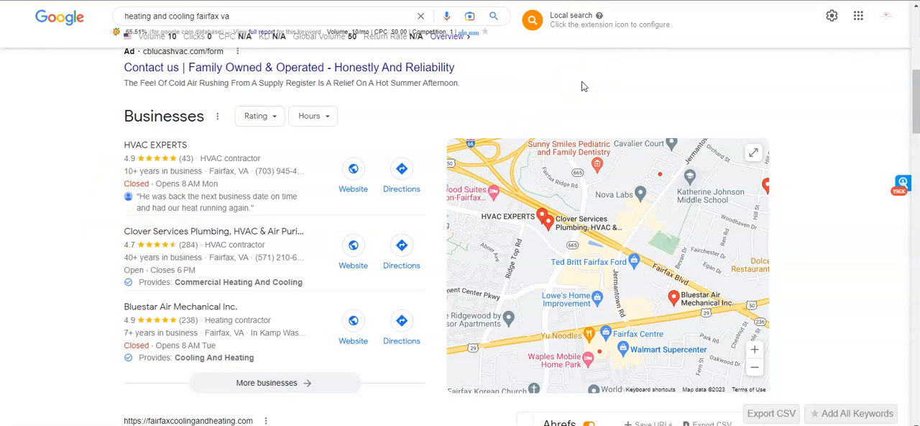
Return to the Google 'heating and cooling fairfax va' results tab showing the Businesses map pack.
left_click(582, 80)
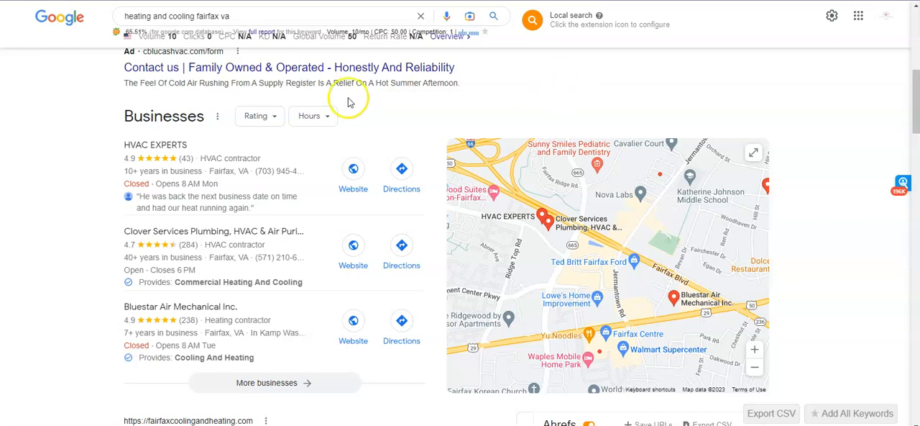
mouse_move(97, 178)
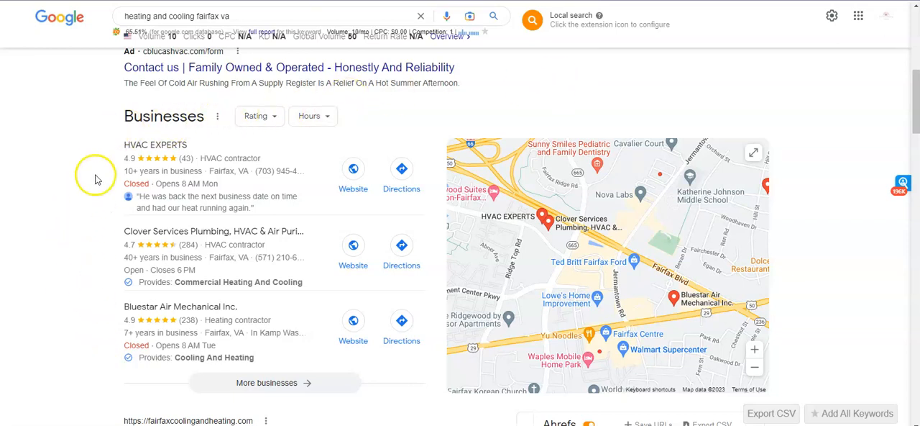
mouse_move(627, 73)
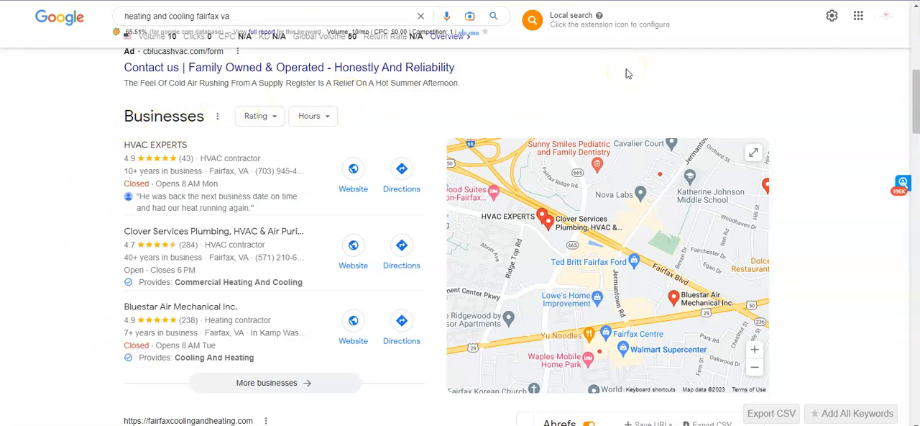